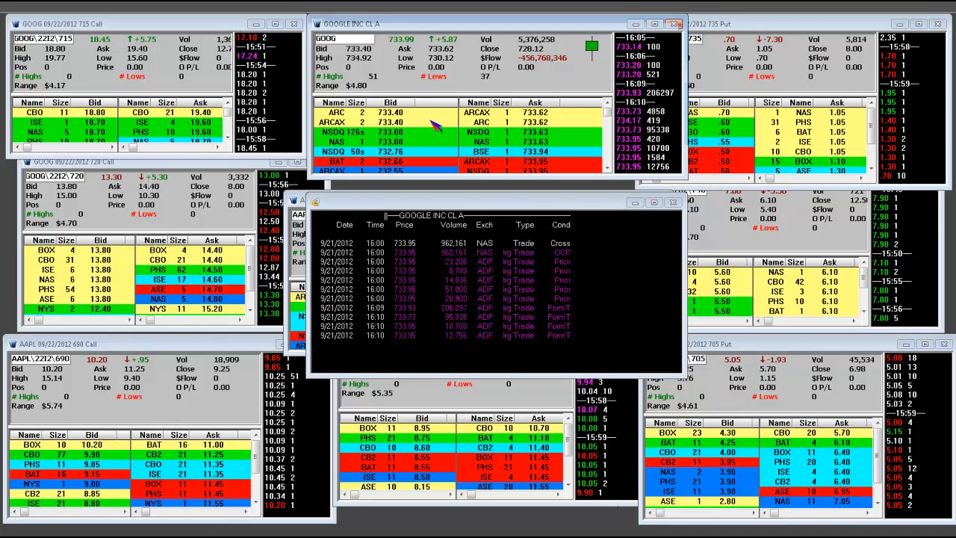
mouse_move(560, 97)
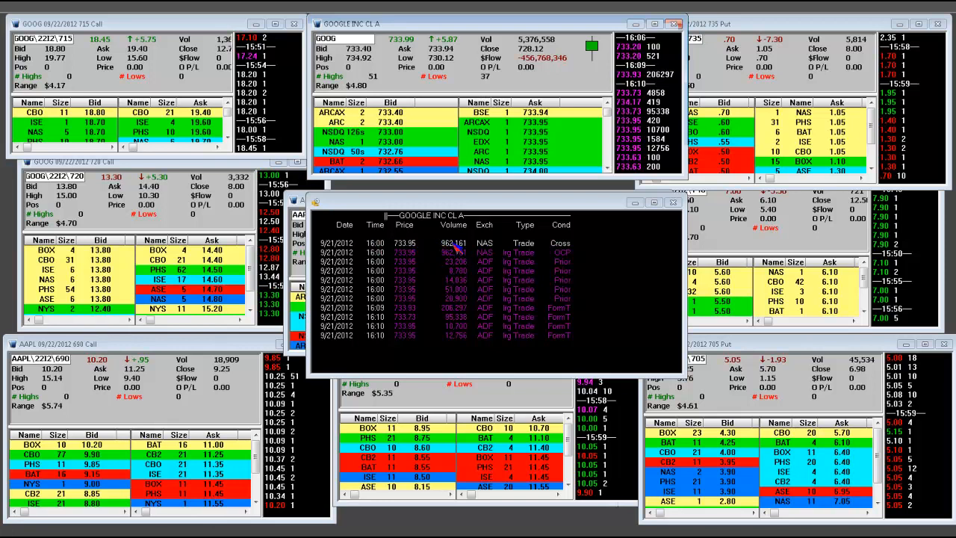
mouse_move(467, 246)
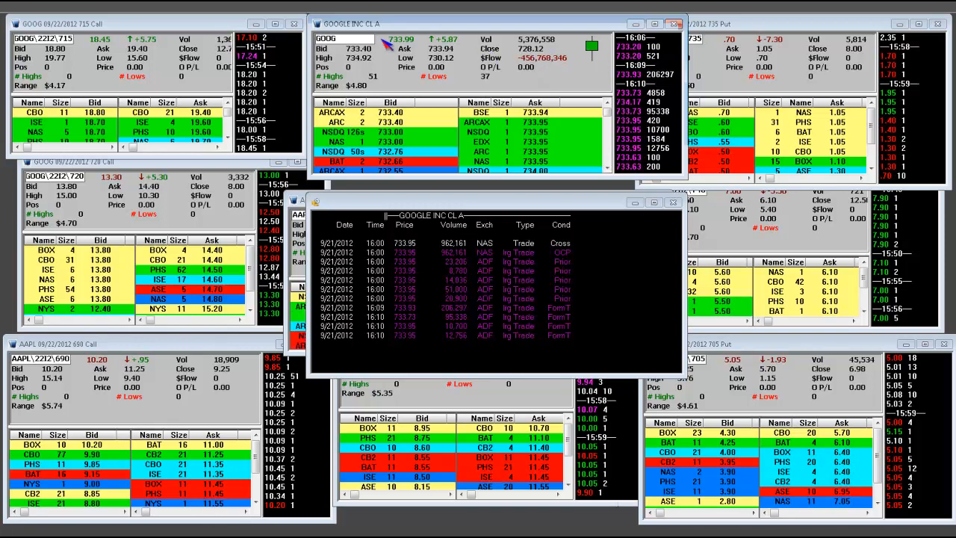
mouse_move(541, 66)
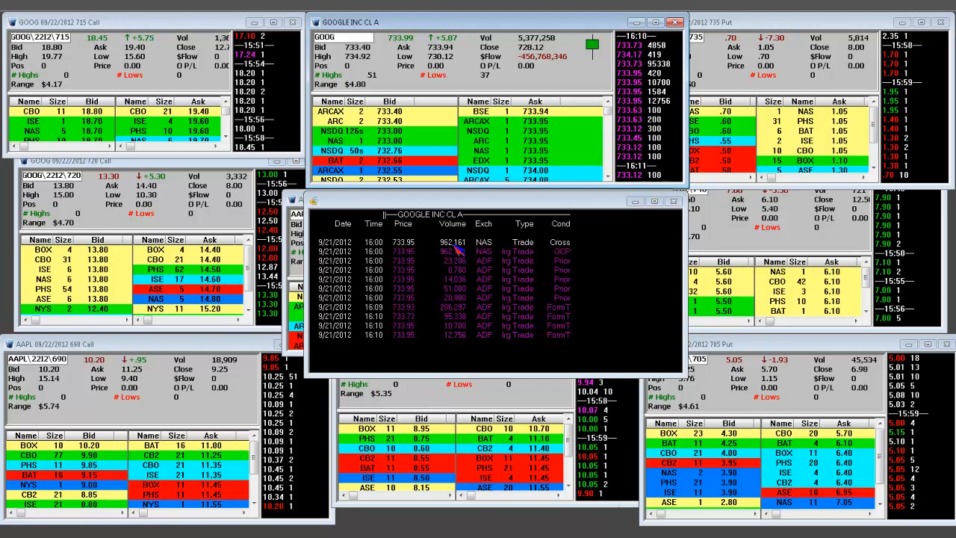
mouse_move(453, 313)
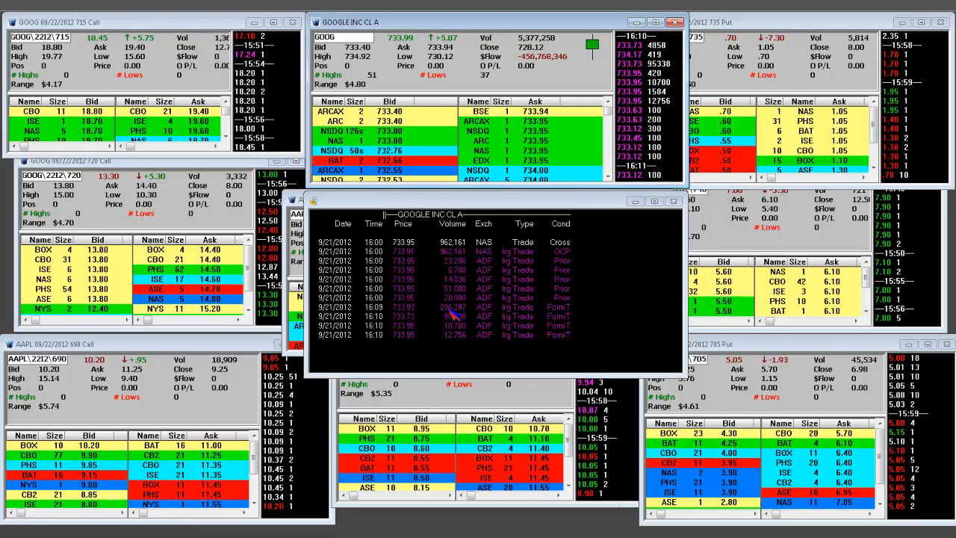
mouse_move(582, 250)
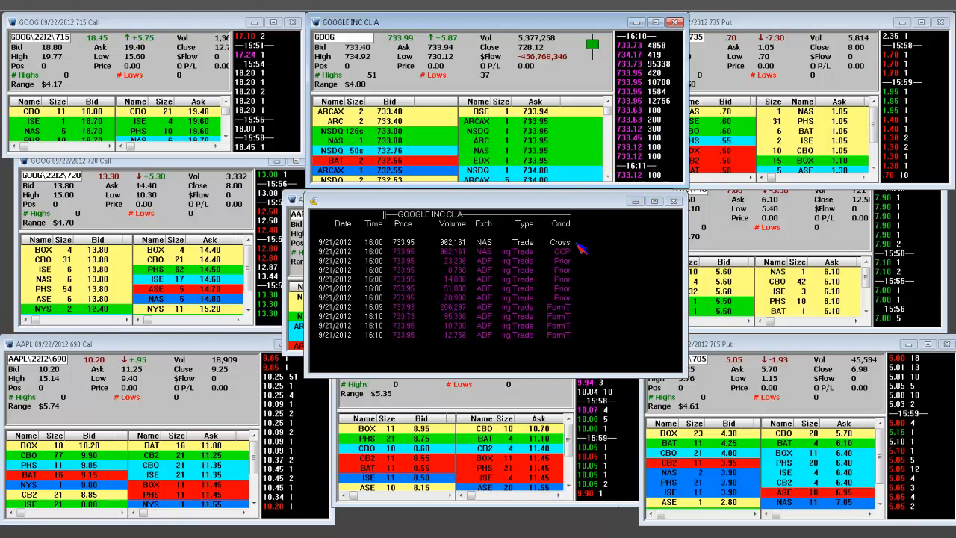
mouse_move(459, 314)
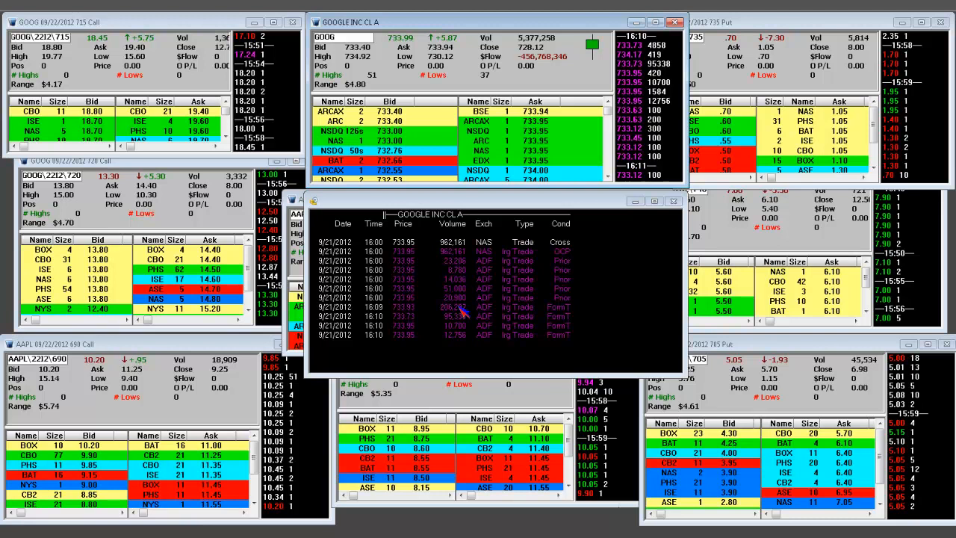
mouse_move(460, 325)
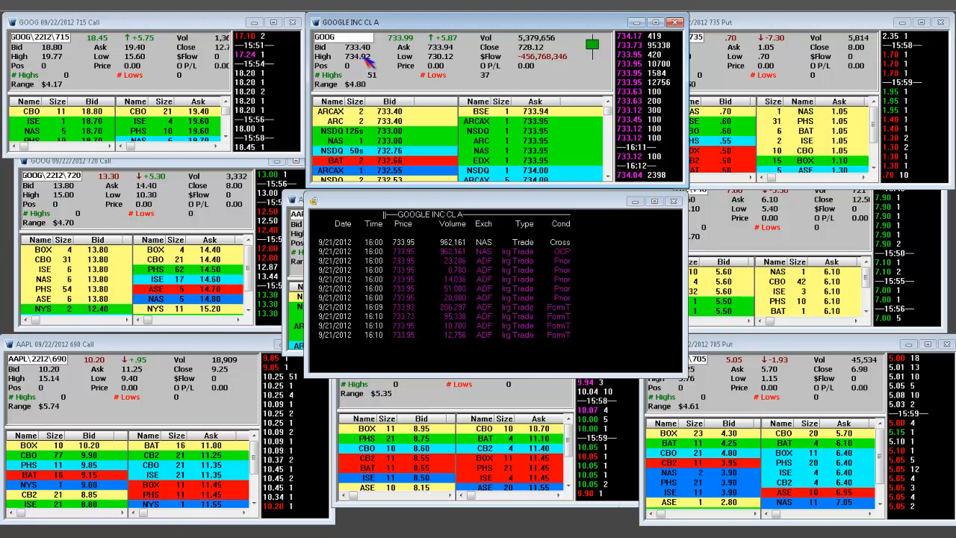
mouse_move(430, 63)
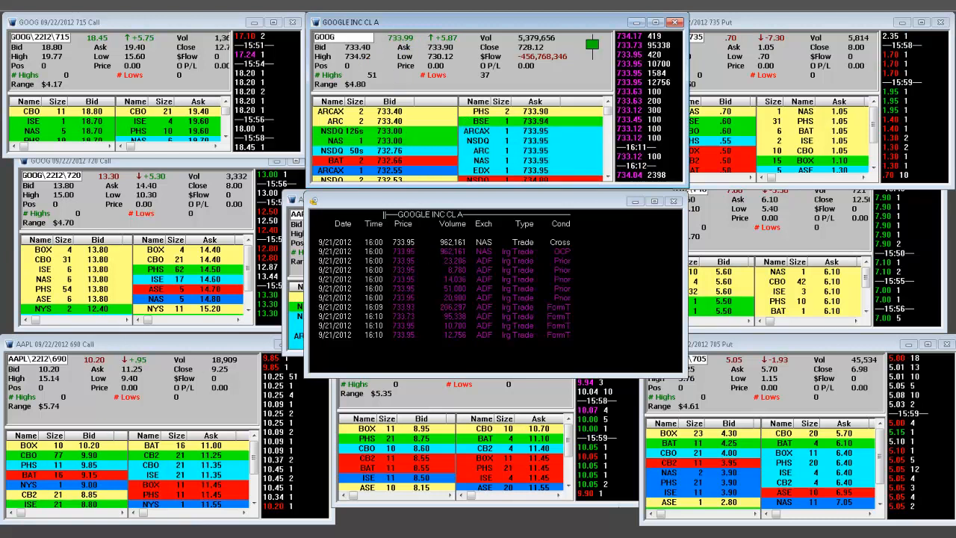
mouse_move(425, 247)
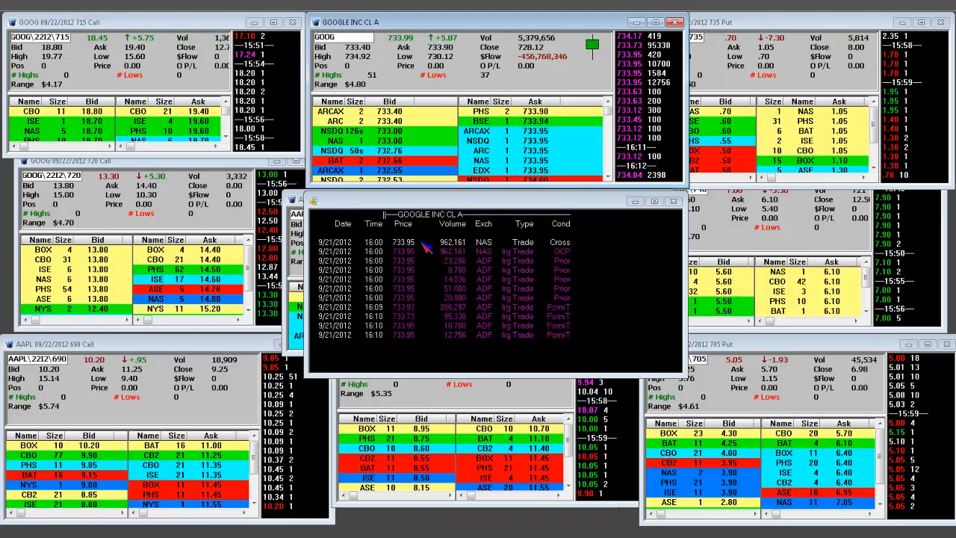
mouse_move(448, 254)
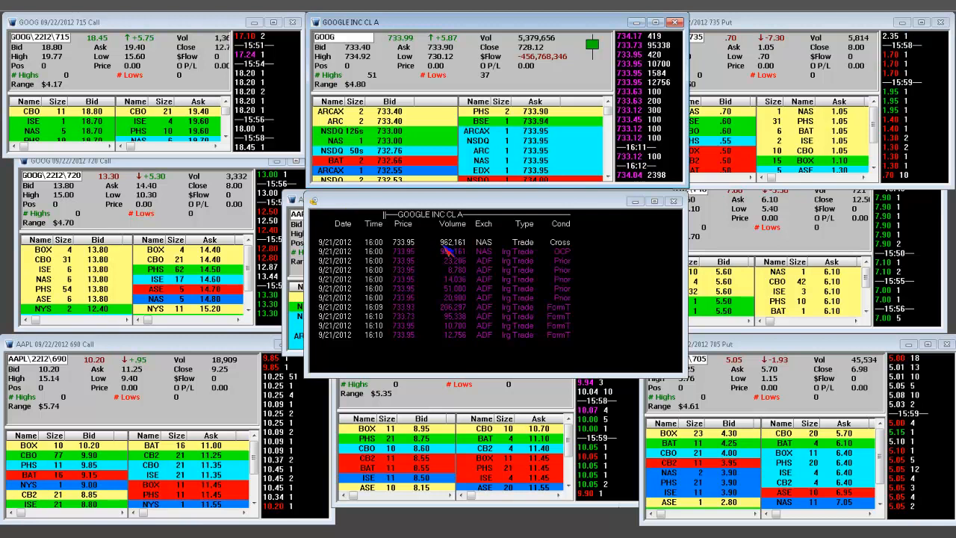